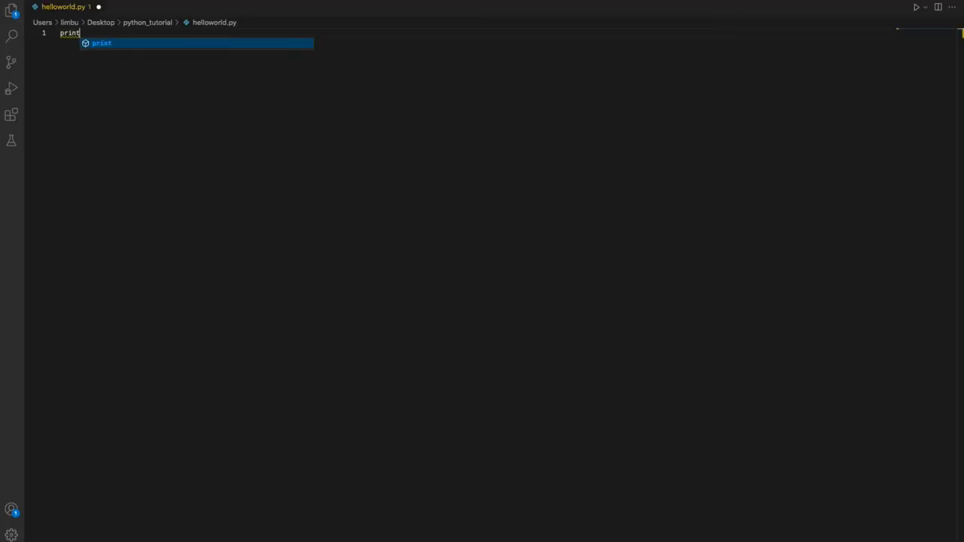
Type the opening of print("Hello World!") into helloworld.py
{"action": "type", "text": "(\"Hello\""}
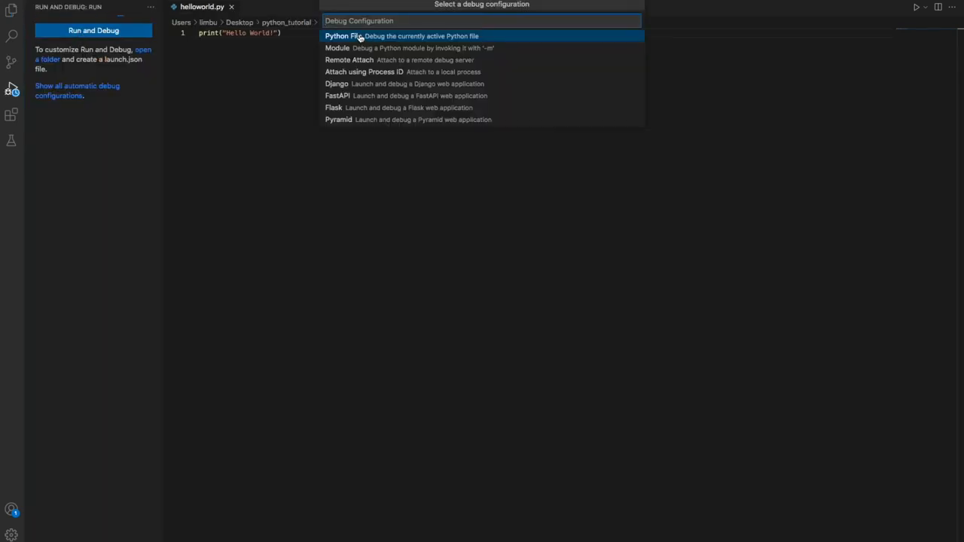
Choose the 'Python File' debug configuration to run helloworld.py
{"action": "left_click", "coordinate": [343, 36]}
{"action": "type", "text": "print(\""}
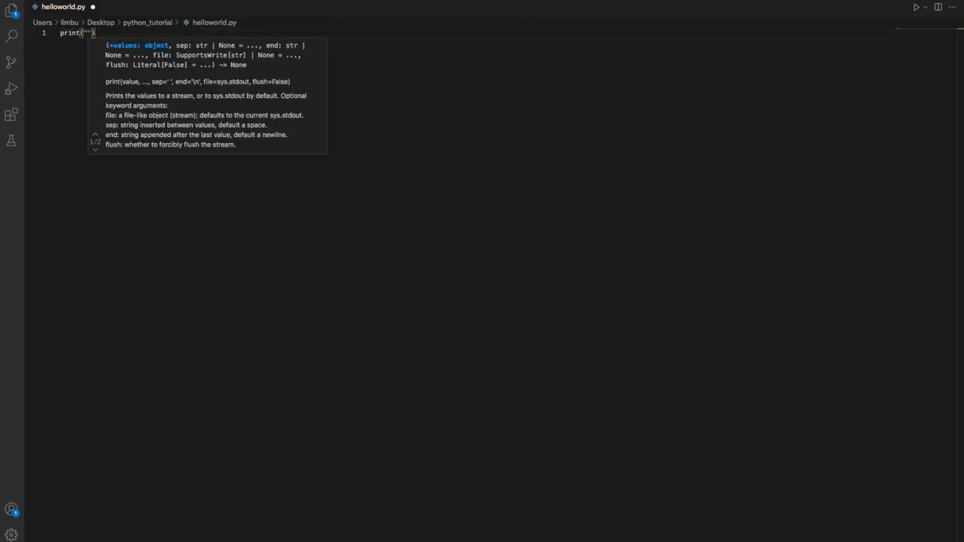
Fill in Hello World between the quotes and start Run and Debug to list configurations
{"action": "type", "text": "Hello World"}
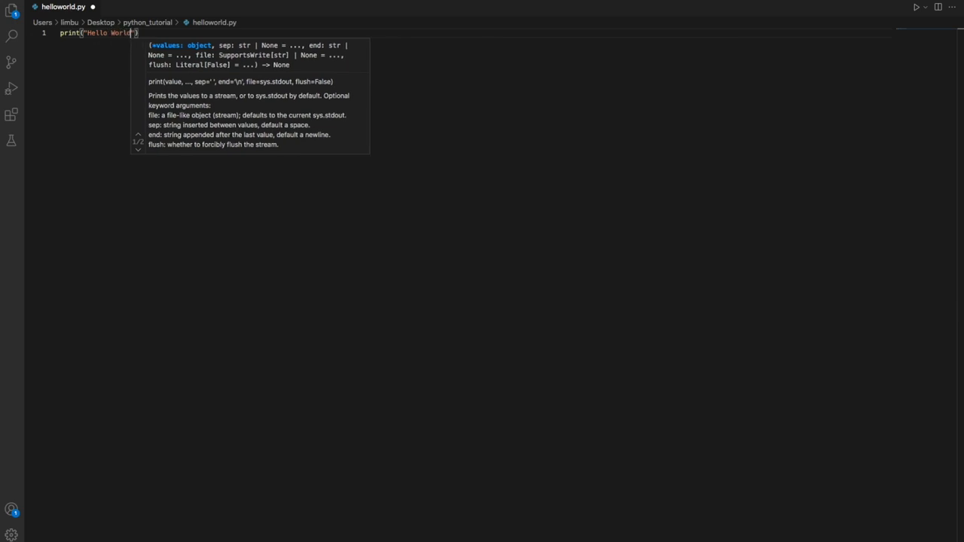
{"action": "left_click", "coordinate": [11, 88]}
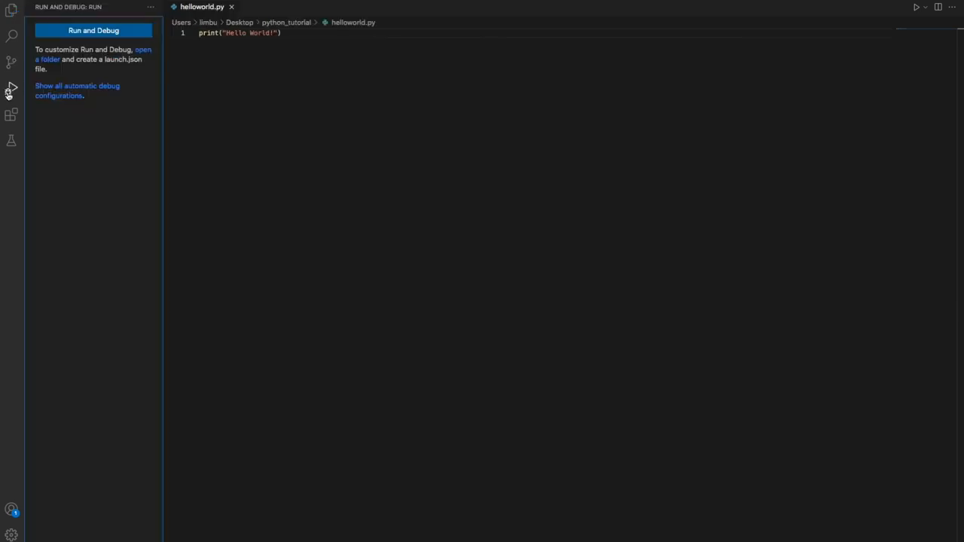
{"action": "left_click", "coordinate": [93, 30]}
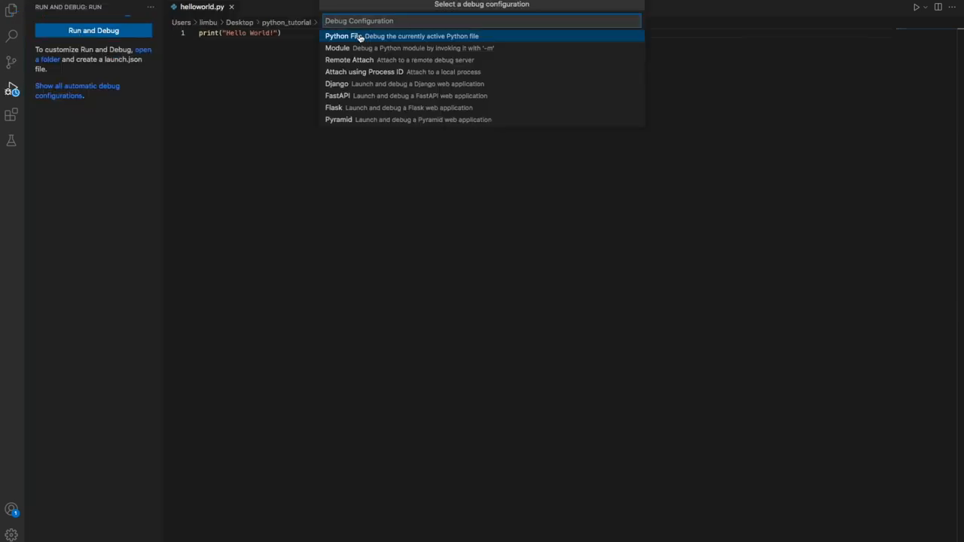